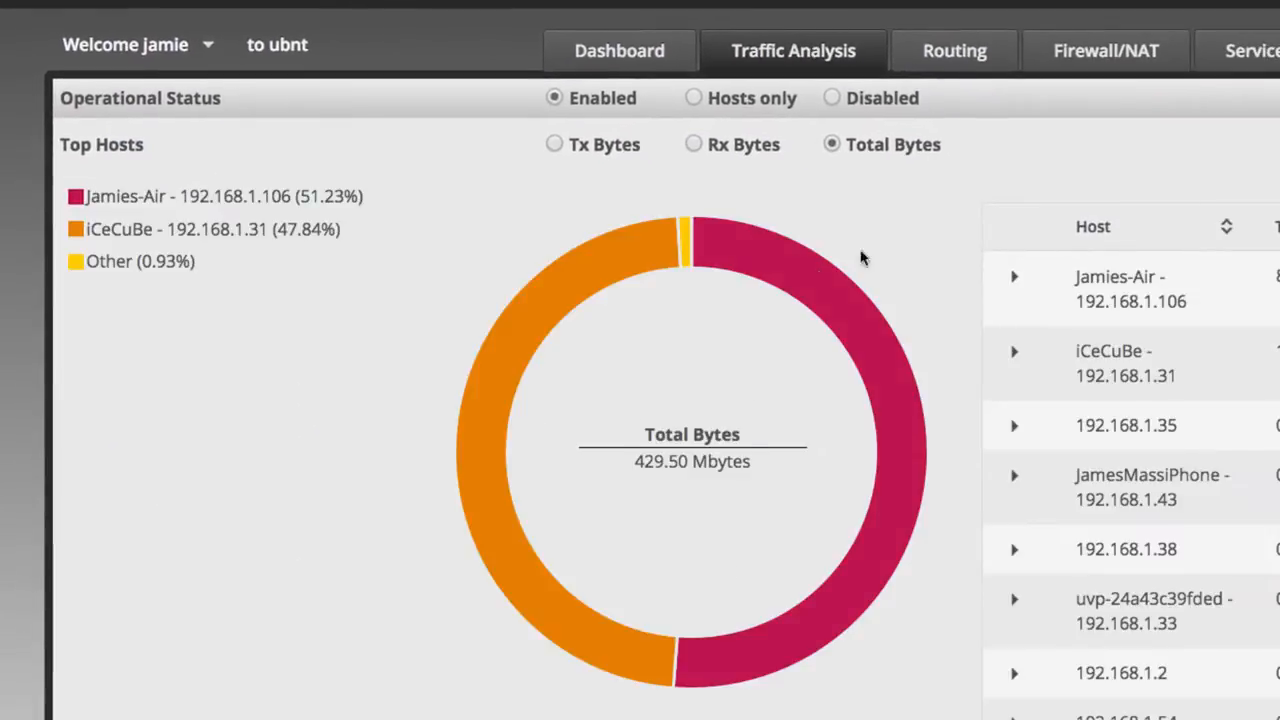
pyautogui.moveTo(667, 308)
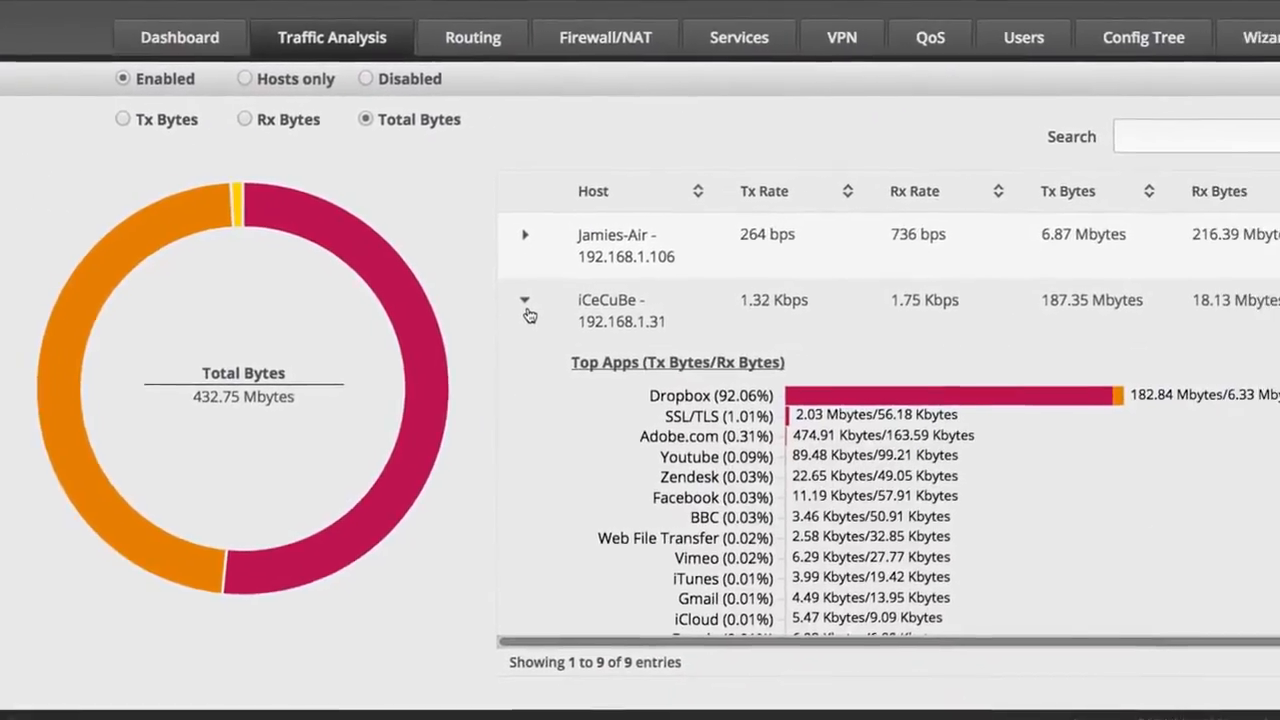
# Step: Collapse the iCeCuBe app breakdown, then scroll through the Ubiquiti Support Videos Latest Videos grid
pyautogui.click(524, 299)
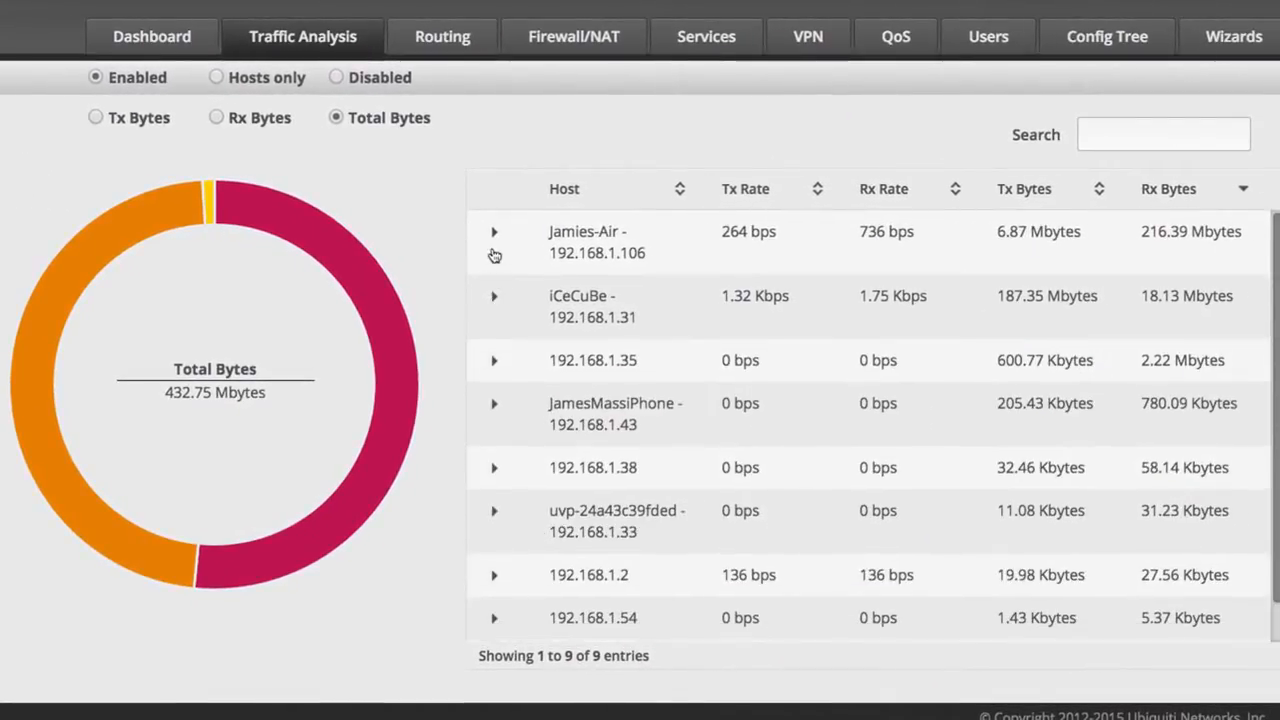
pyautogui.click(493, 240)
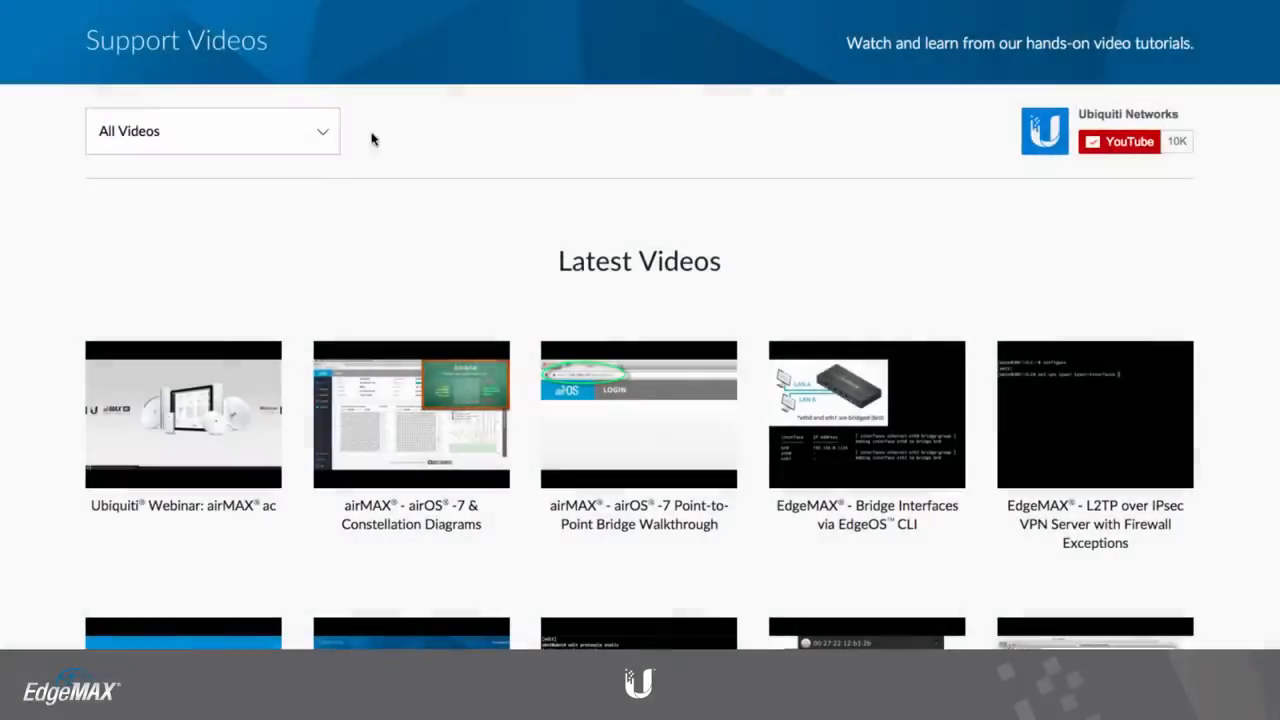
pyautogui.click(212, 131)
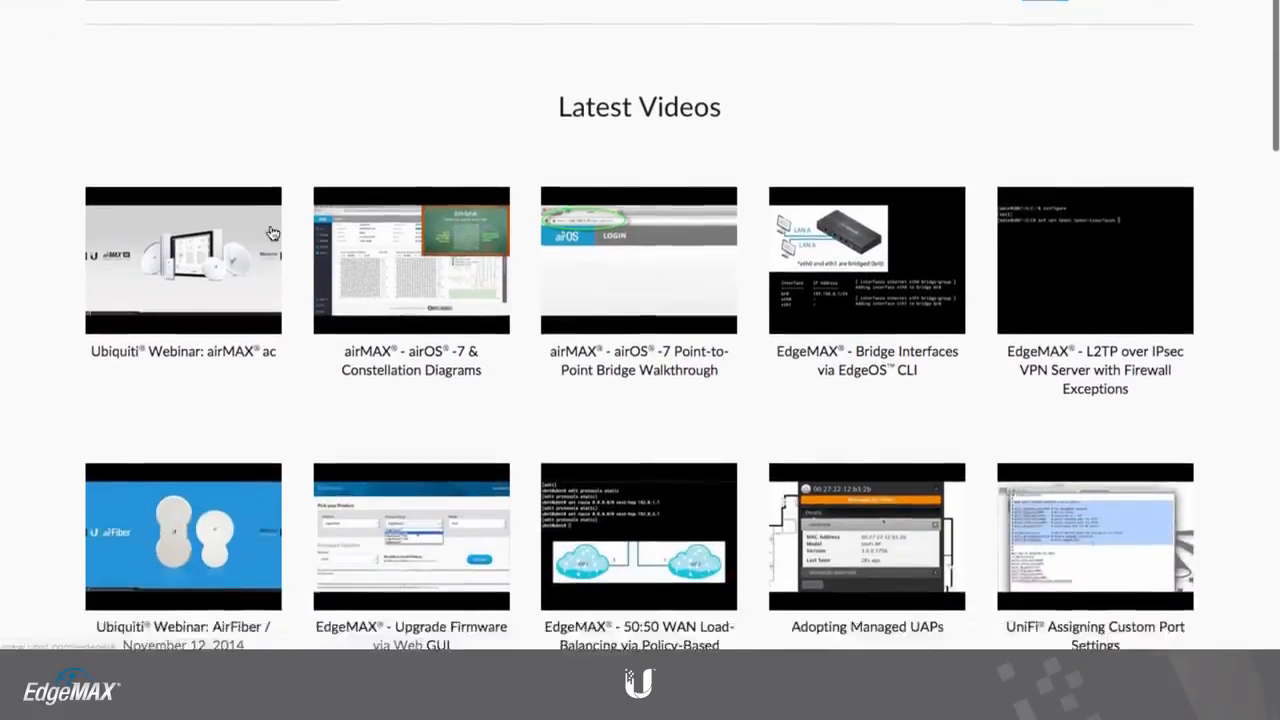
pyautogui.scroll(-3)
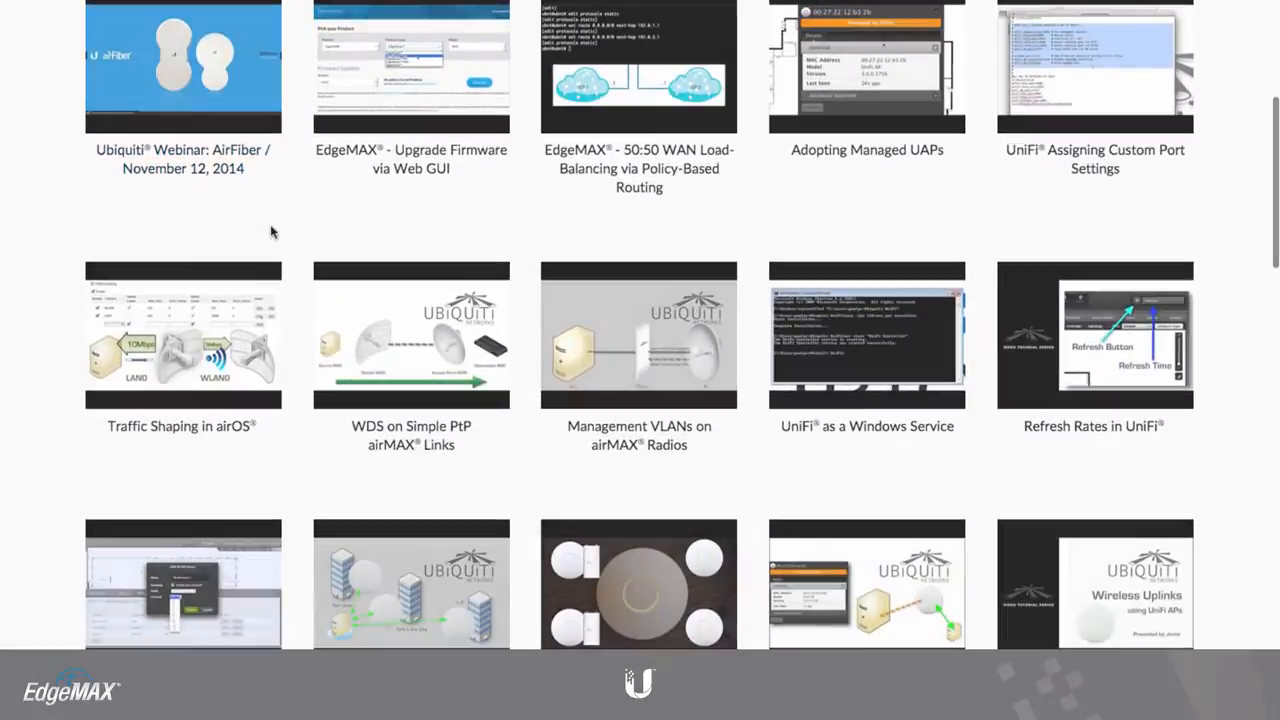